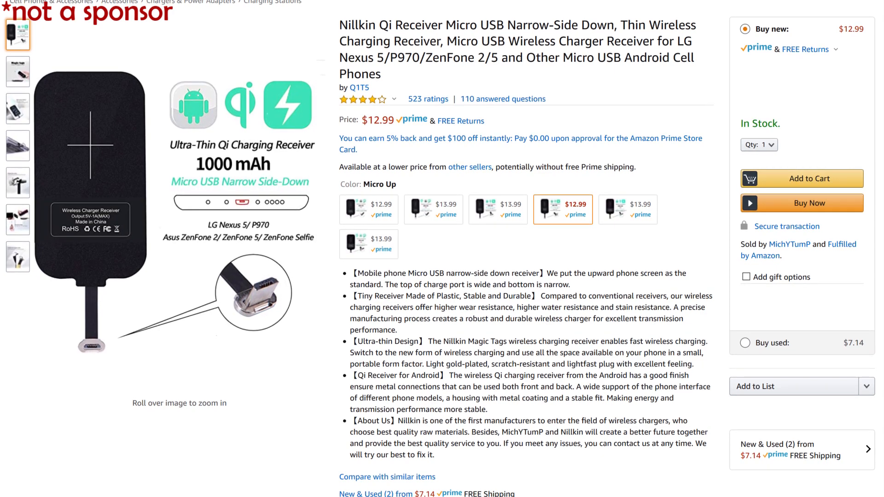
{"action": "scroll", "scroll_direction": "up", "scroll_amount": 3}
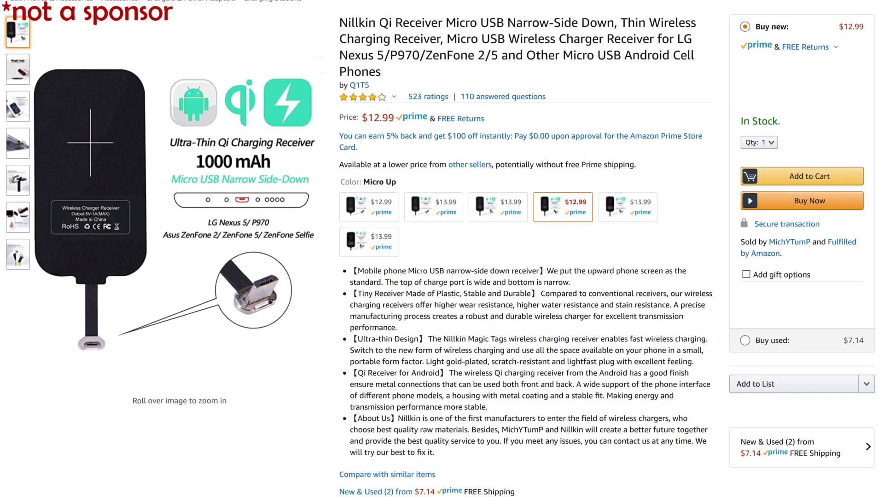
{"action": "scroll", "scroll_direction": "up", "scroll_amount": 3}
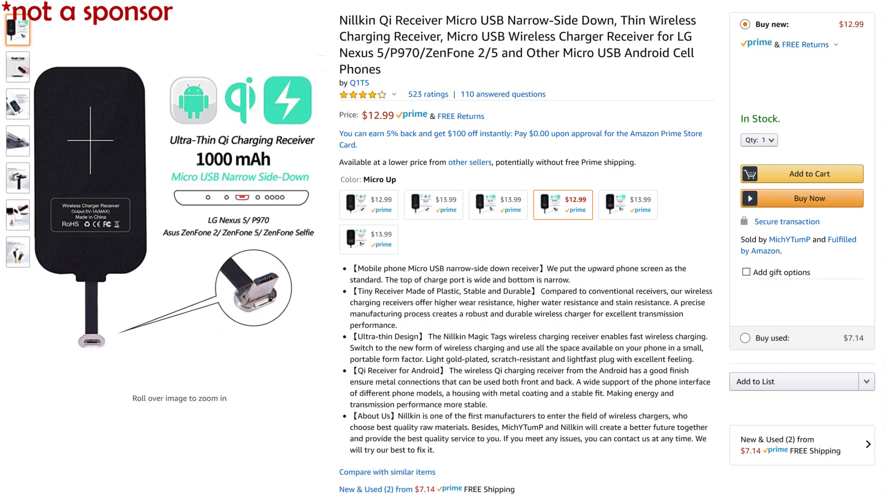